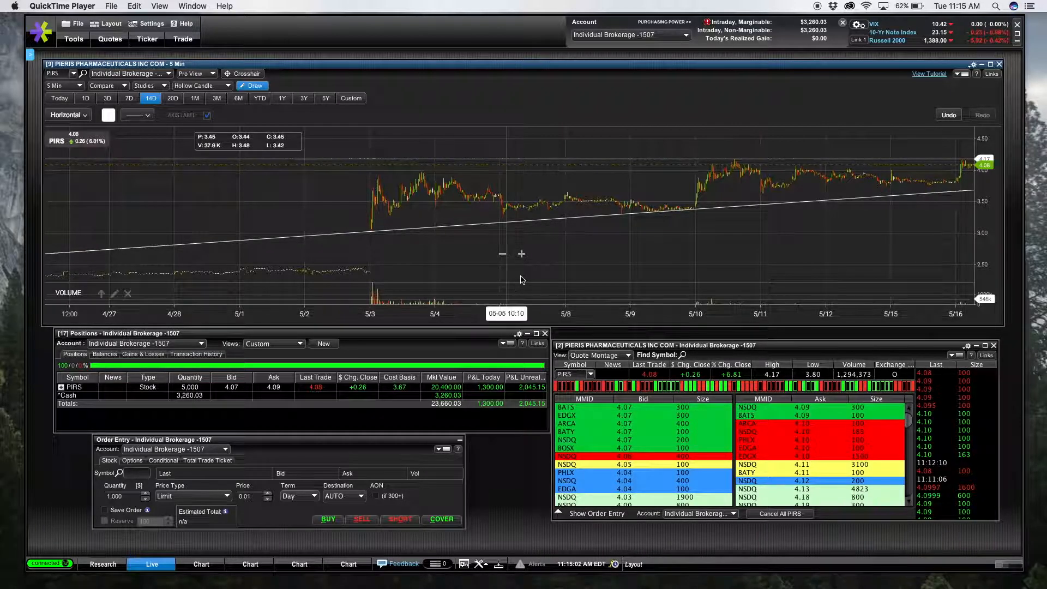
{"action": "mouse_move", "coordinate": [574, 265]}
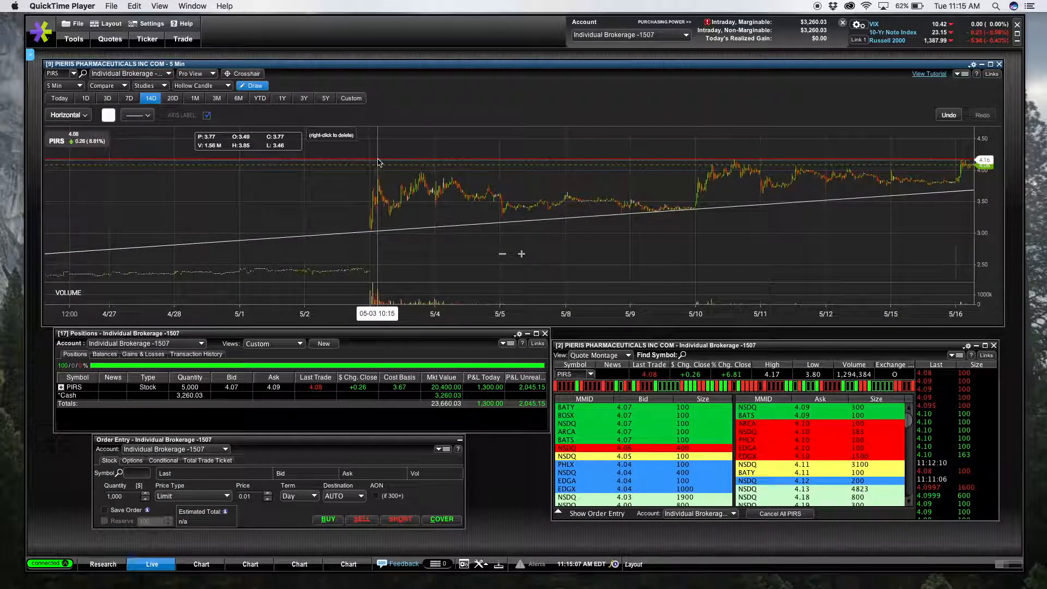
{"action": "mouse_move", "coordinate": [340, 161]}
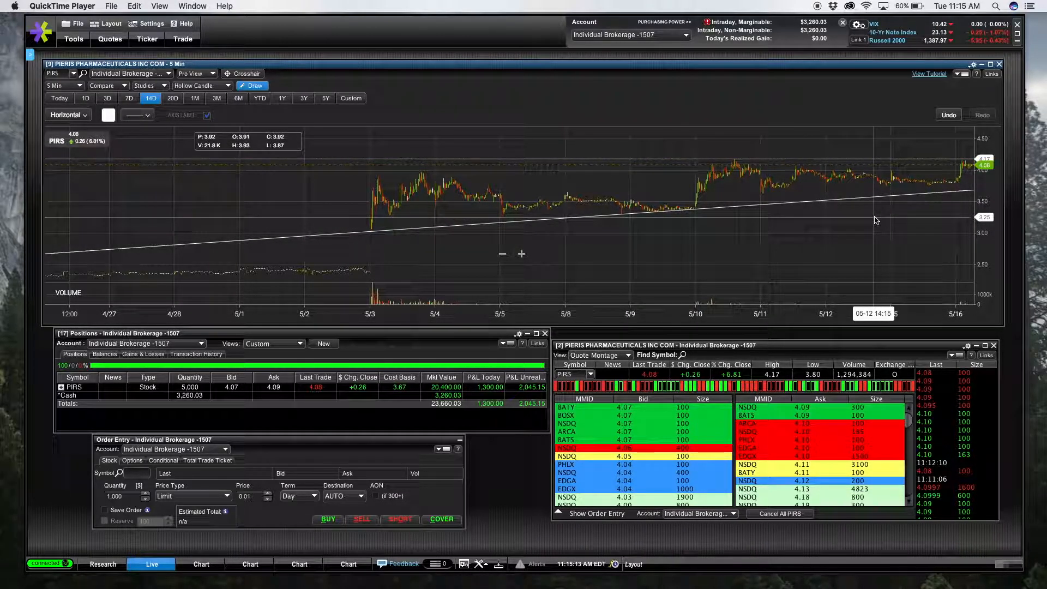
{"action": "mouse_move", "coordinate": [701, 253]}
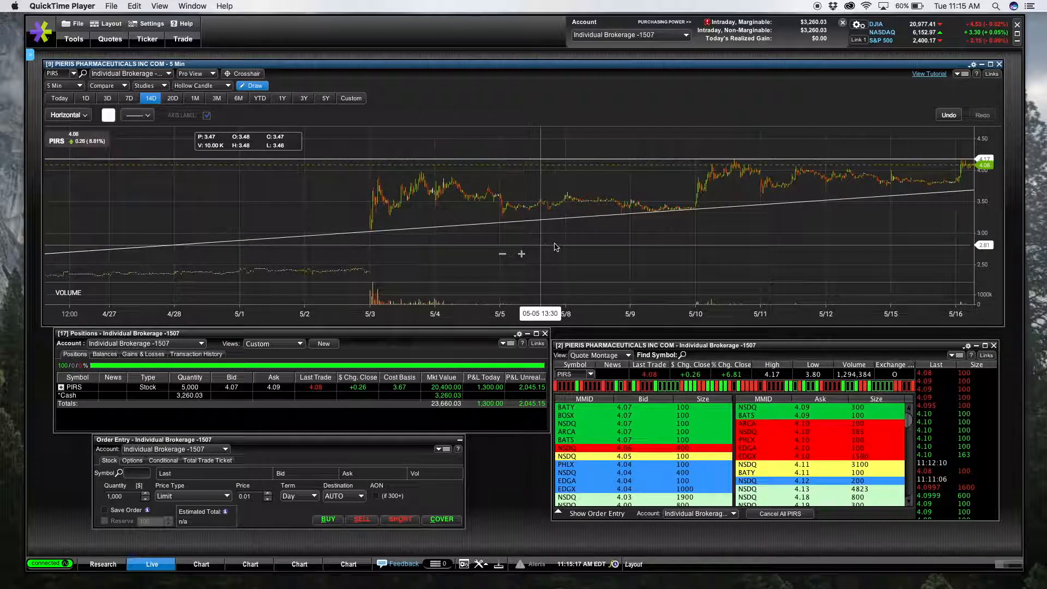
{"action": "mouse_move", "coordinate": [566, 251]}
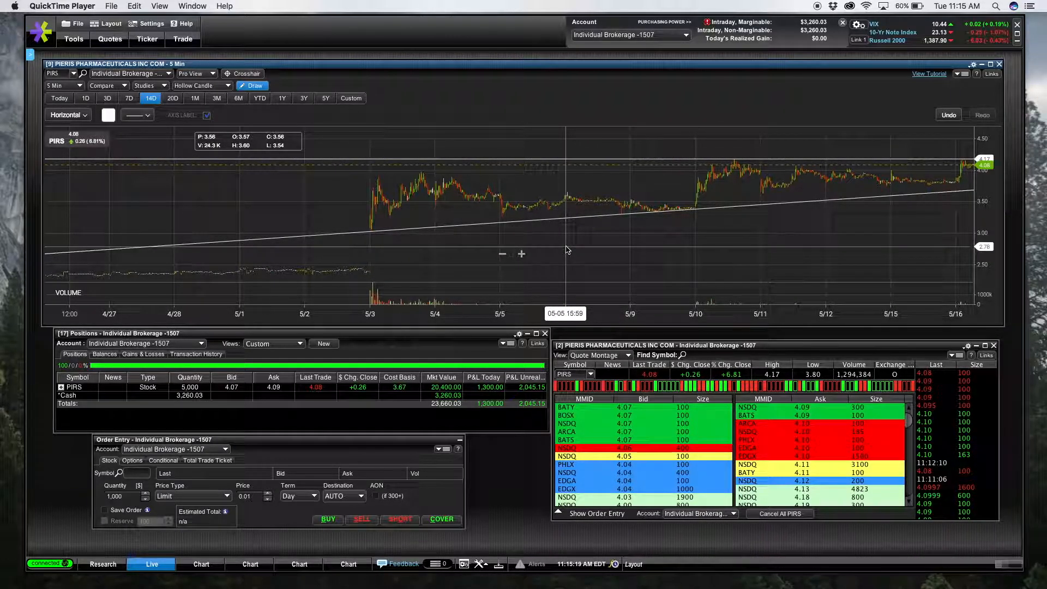
{"action": "mouse_move", "coordinate": [605, 251]}
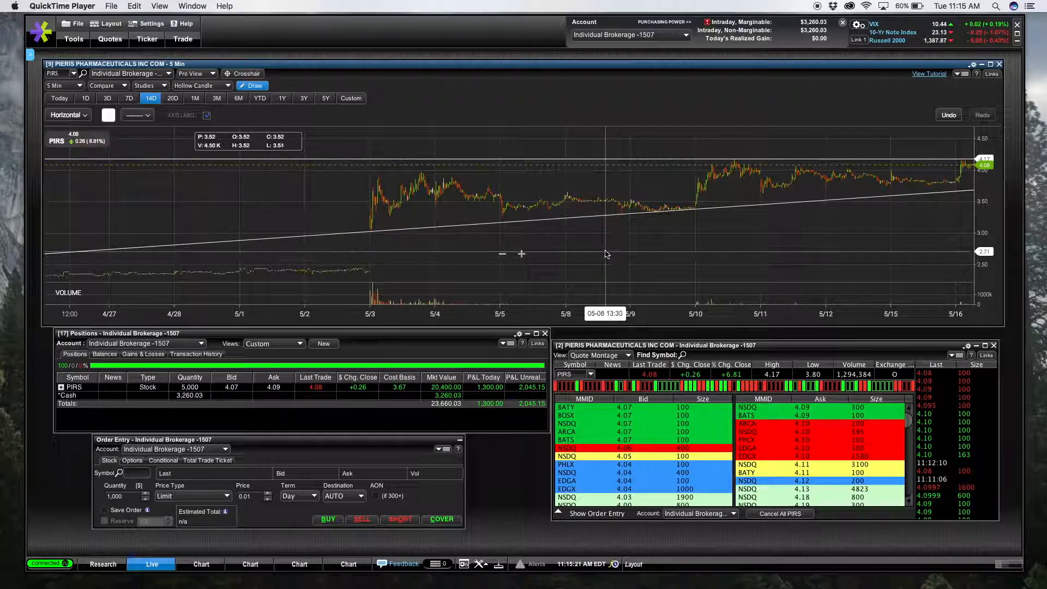
{"action": "mouse_move", "coordinate": [591, 226]}
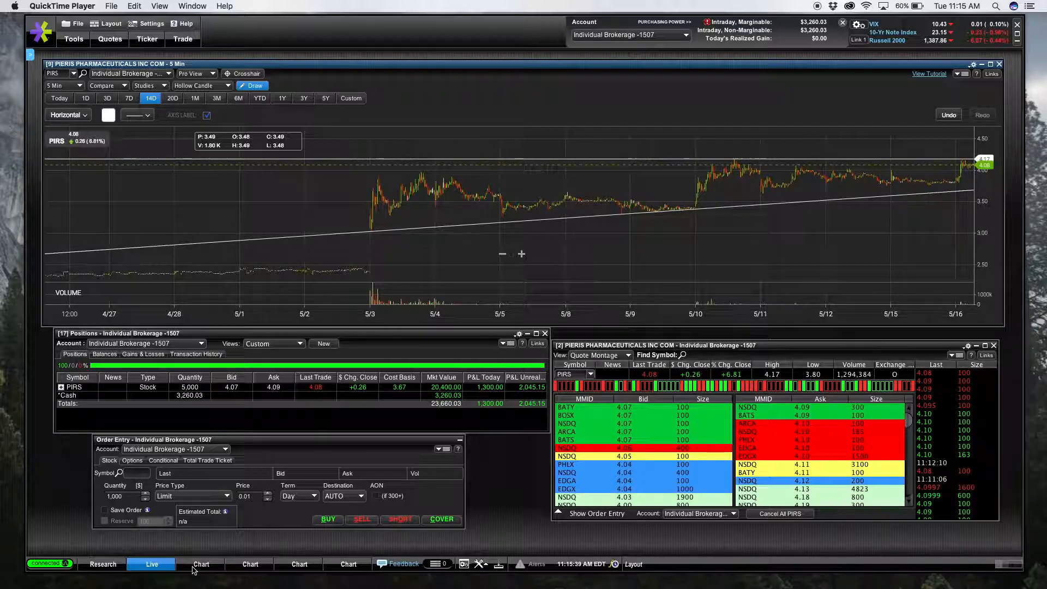
- Switch the PIRS chart to the 6M daily view and close the 'Sell PIRS Executed' web alert
{"action": "left_click", "coordinate": [201, 565]}
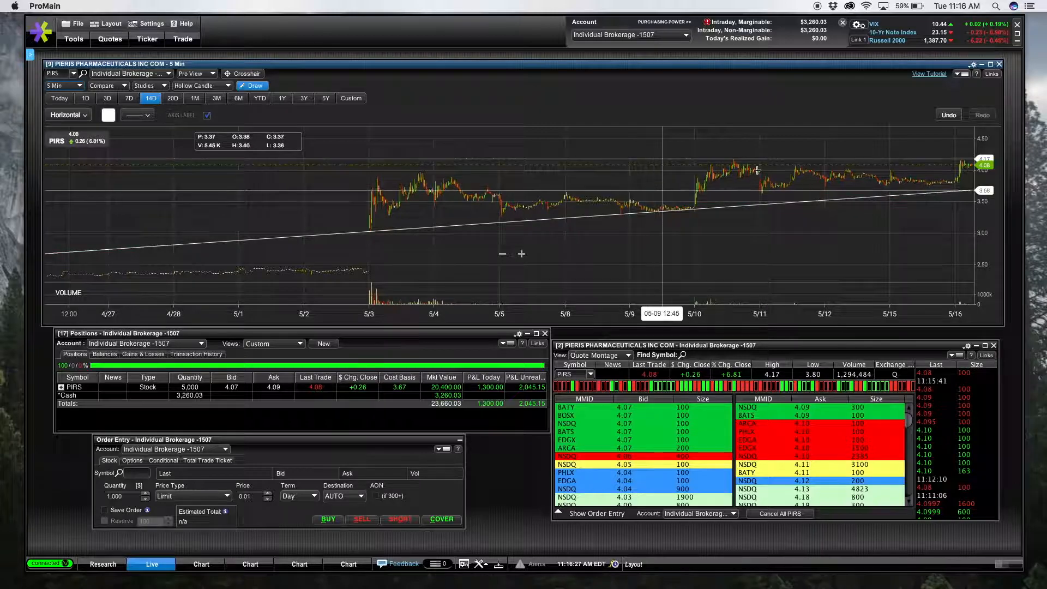
{"action": "mouse_move", "coordinate": [399, 144]}
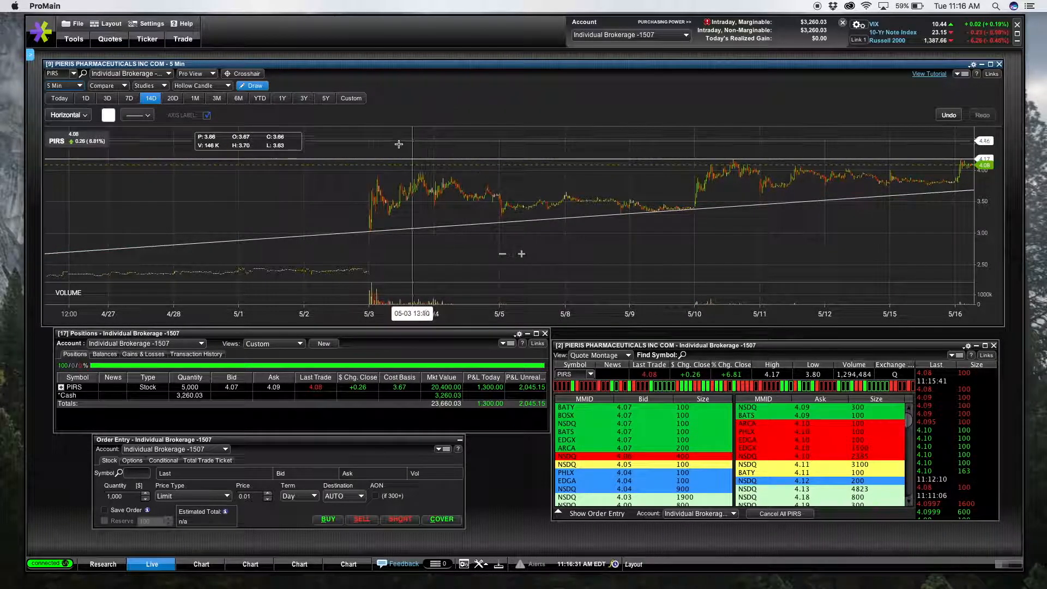
{"action": "mouse_move", "coordinate": [465, 277]}
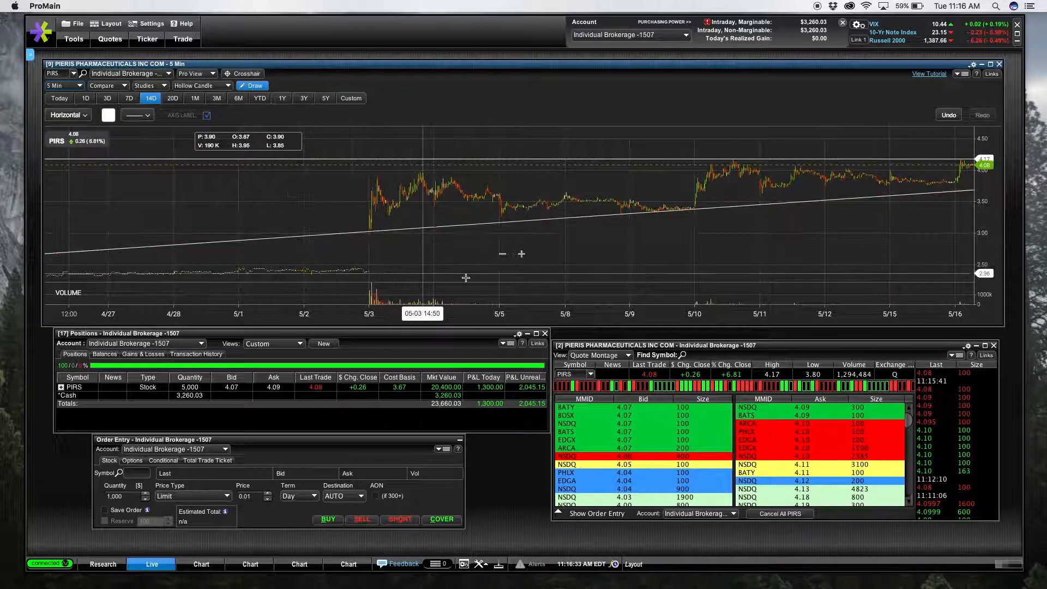
{"action": "mouse_move", "coordinate": [408, 282]}
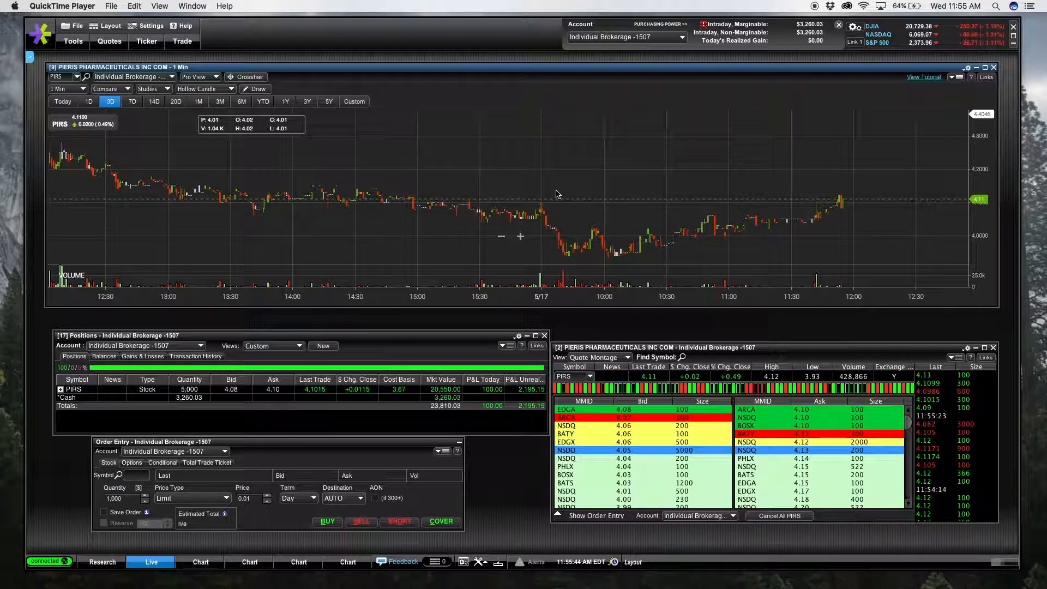
{"action": "mouse_move", "coordinate": [431, 133]}
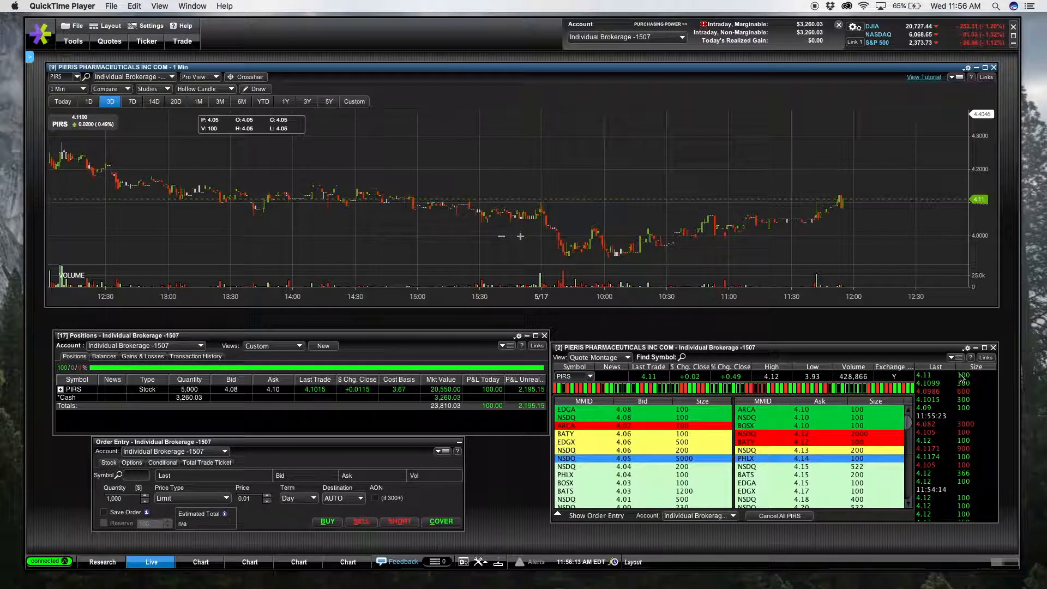
{"action": "mouse_move", "coordinate": [847, 200]}
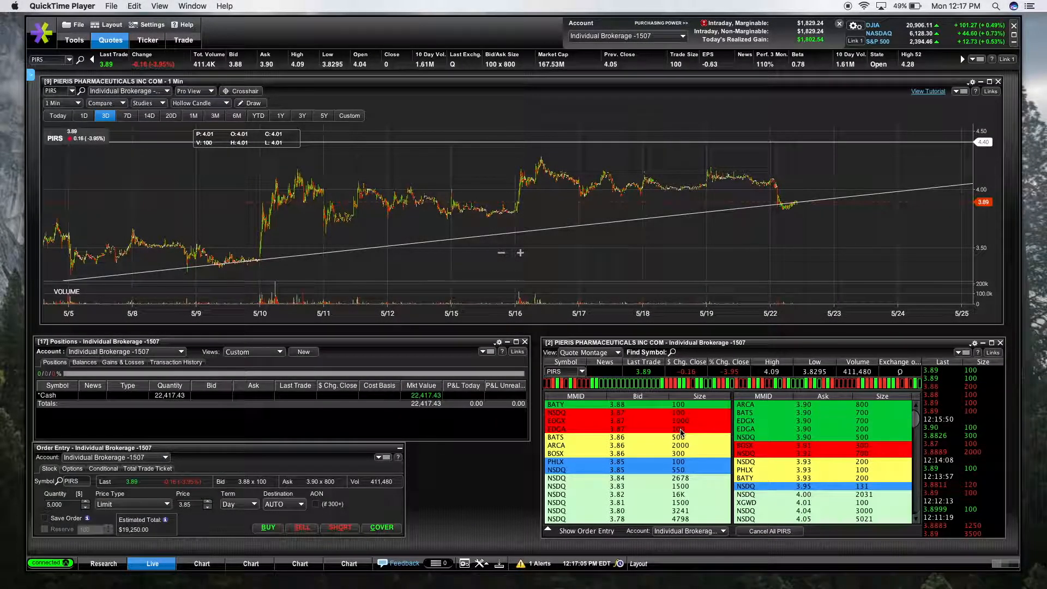
{"action": "mouse_move", "coordinate": [289, 280]}
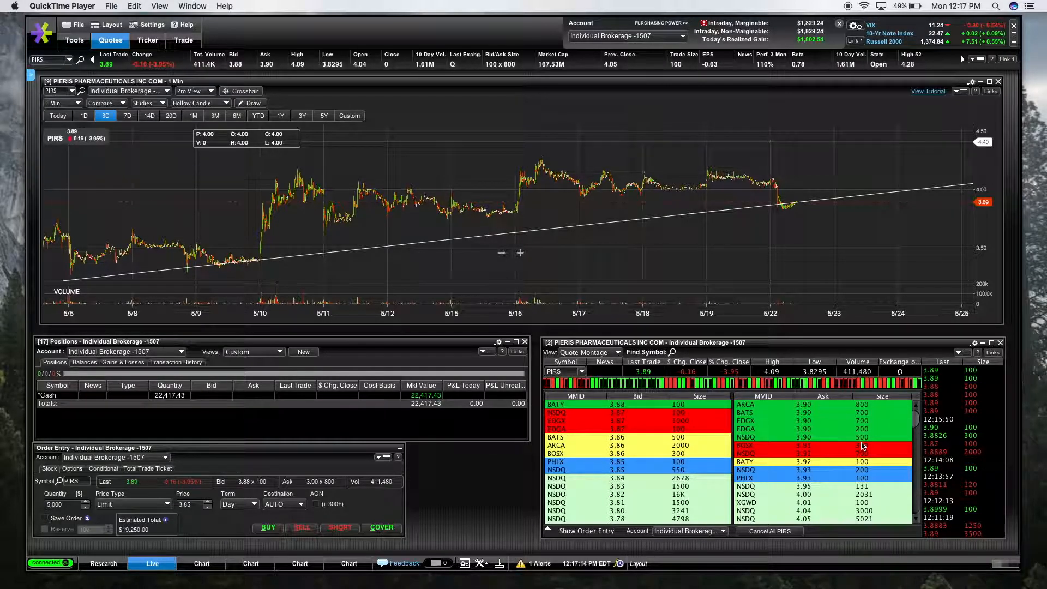
{"action": "left_click", "coordinate": [235, 115]}
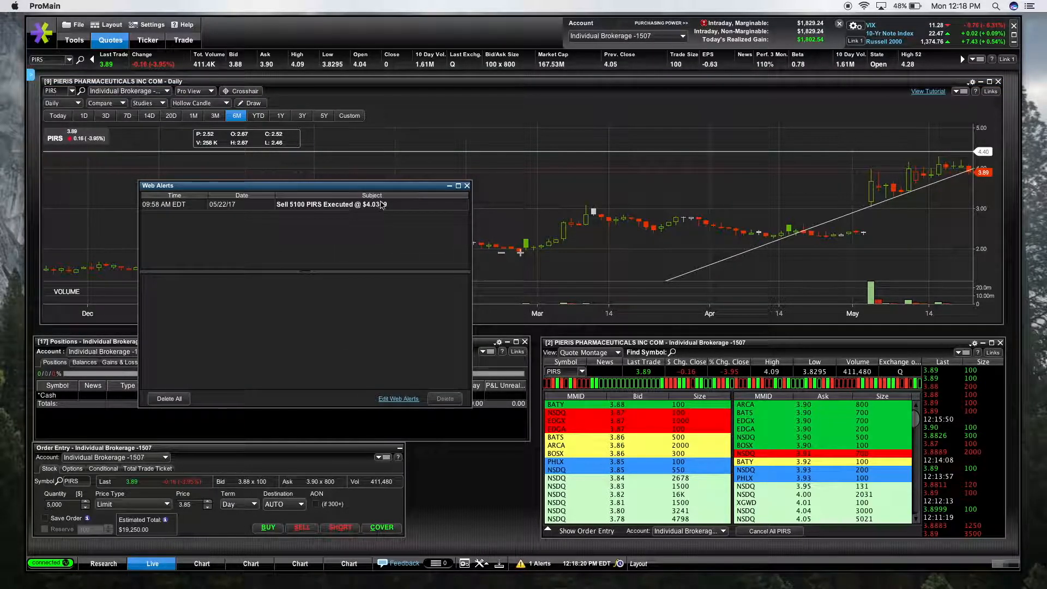
{"action": "left_click", "coordinate": [467, 185]}
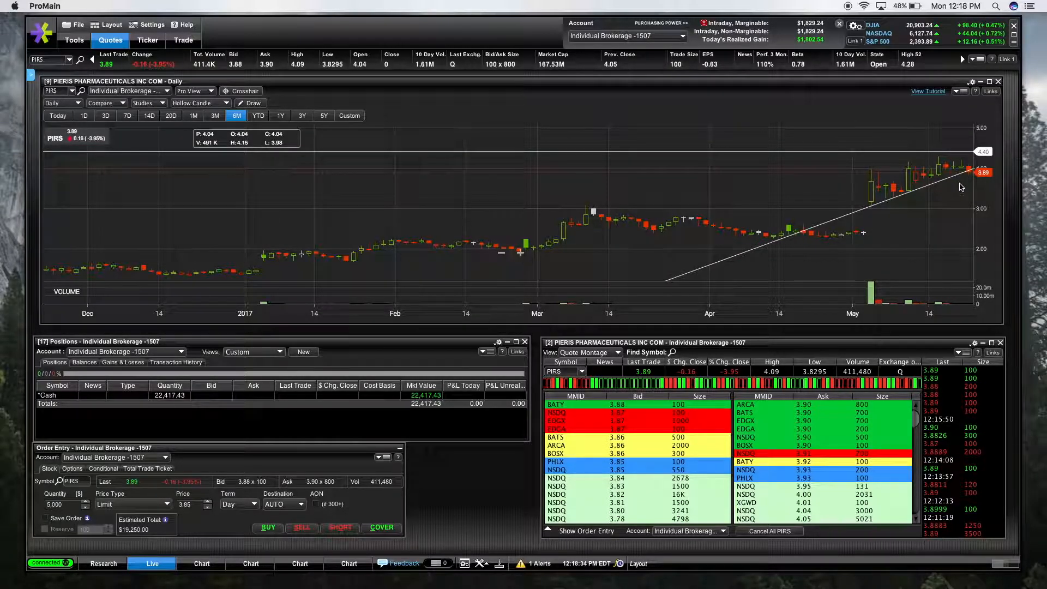
{"action": "mouse_move", "coordinate": [894, 217]}
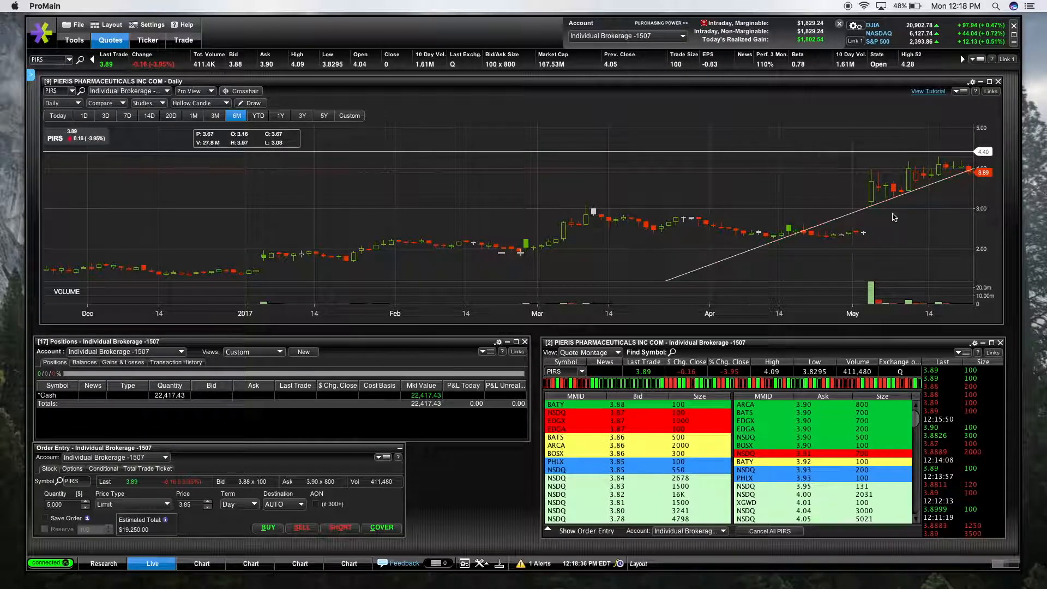